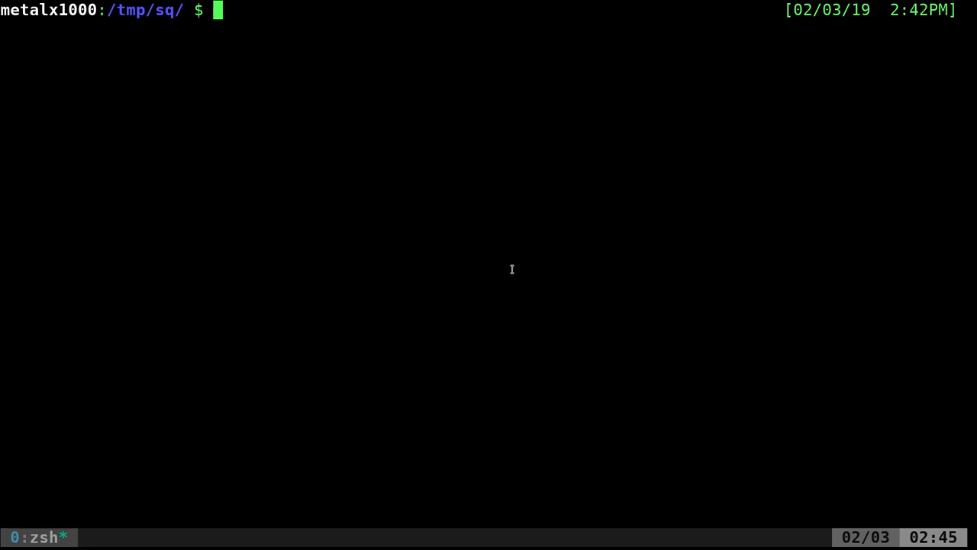
List /tmp/sq with ls and run file * to show one Bash script and two SQLite 3 databases
text(ls)
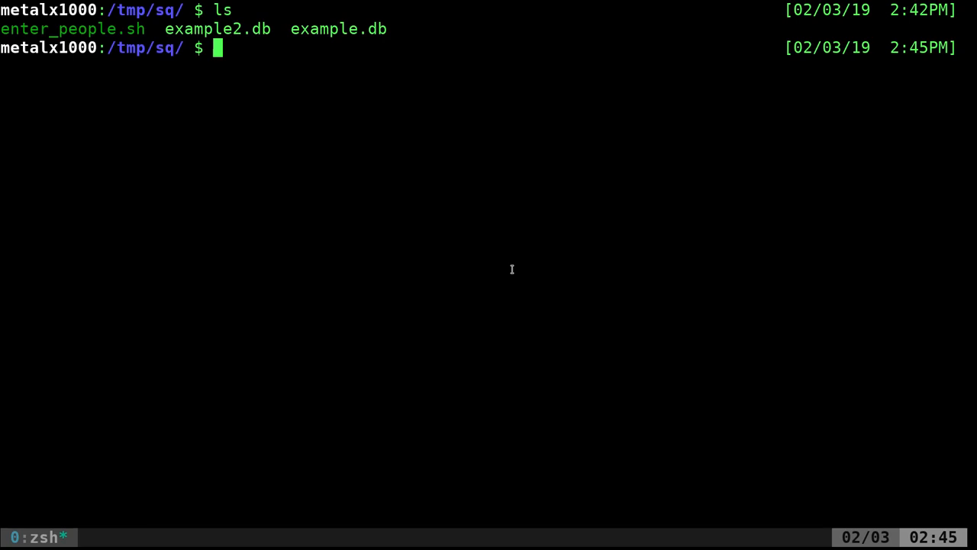
text(file *)
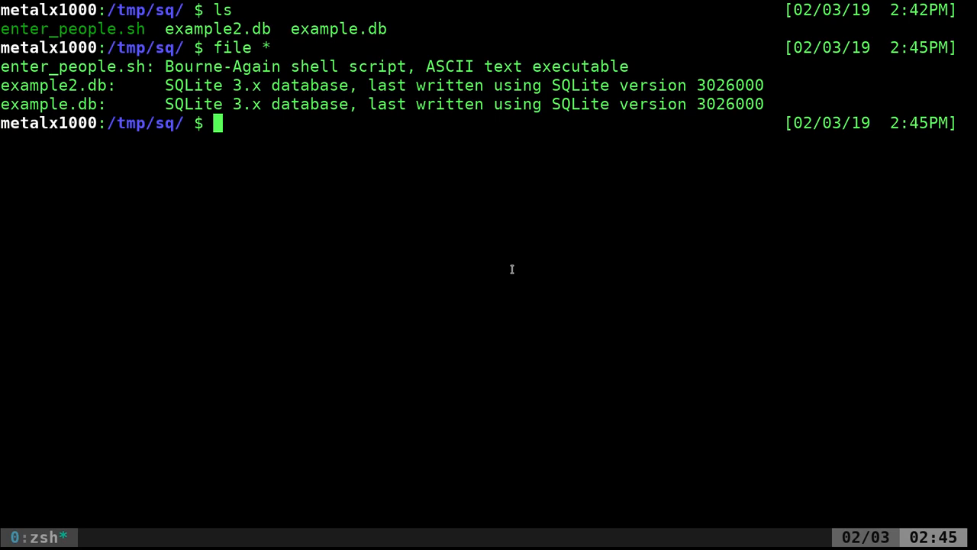
Dump example2.db with cat, then recall the sqlite3 SELECT command by searching history for SE
text(cat)
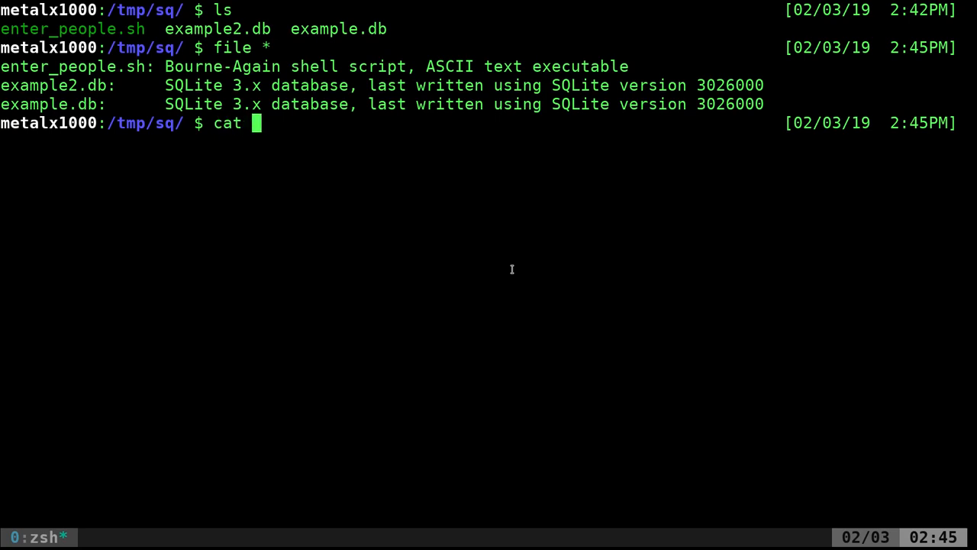
text(example2.db)
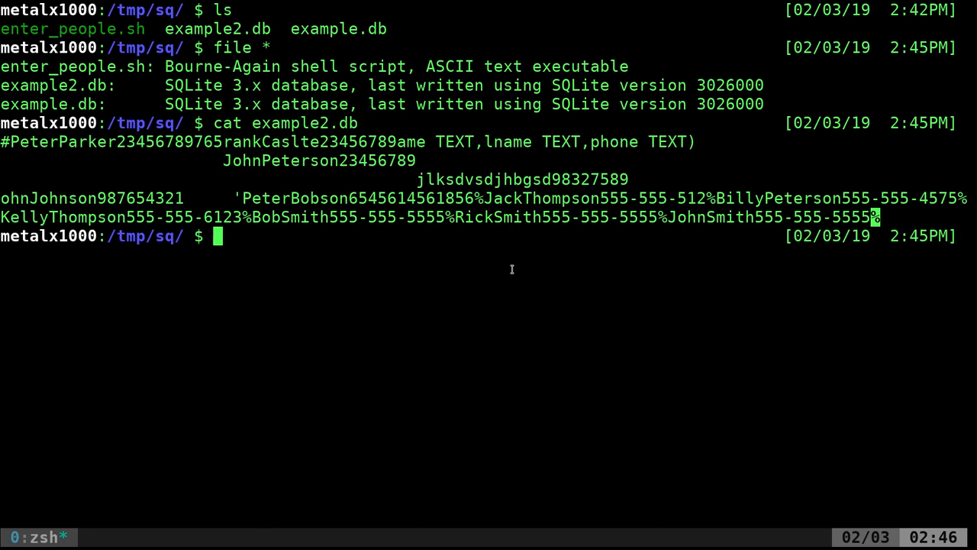
key(Ctrl+r)
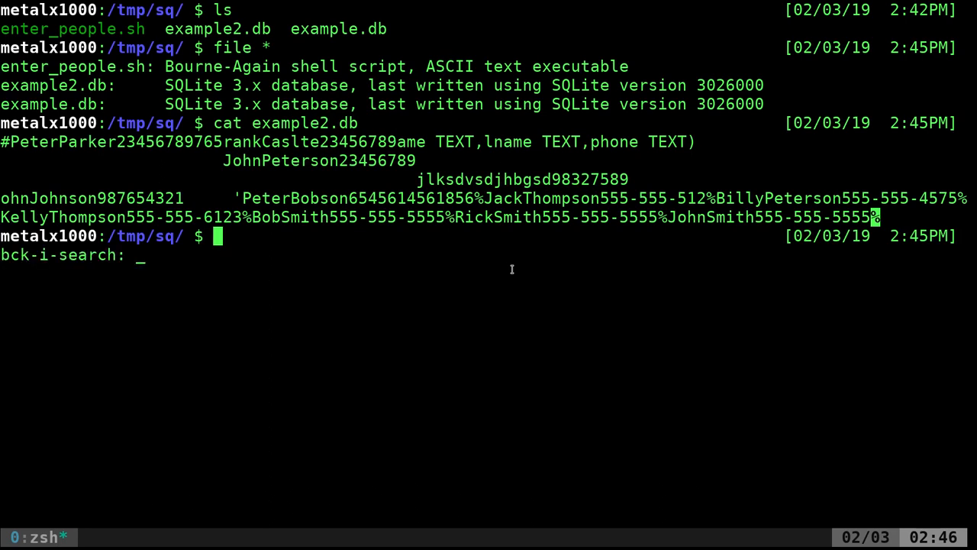
text(SE)
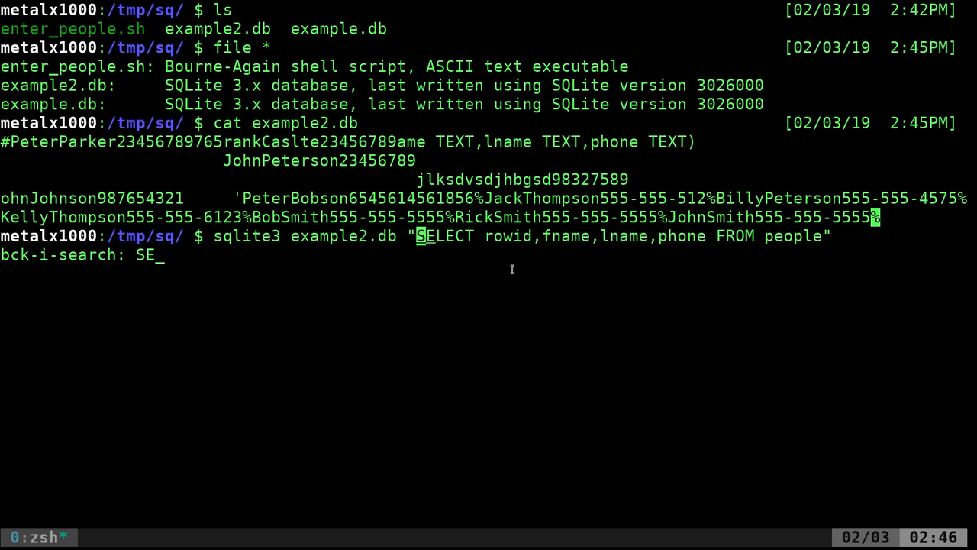
key(Enter)
text(stin)
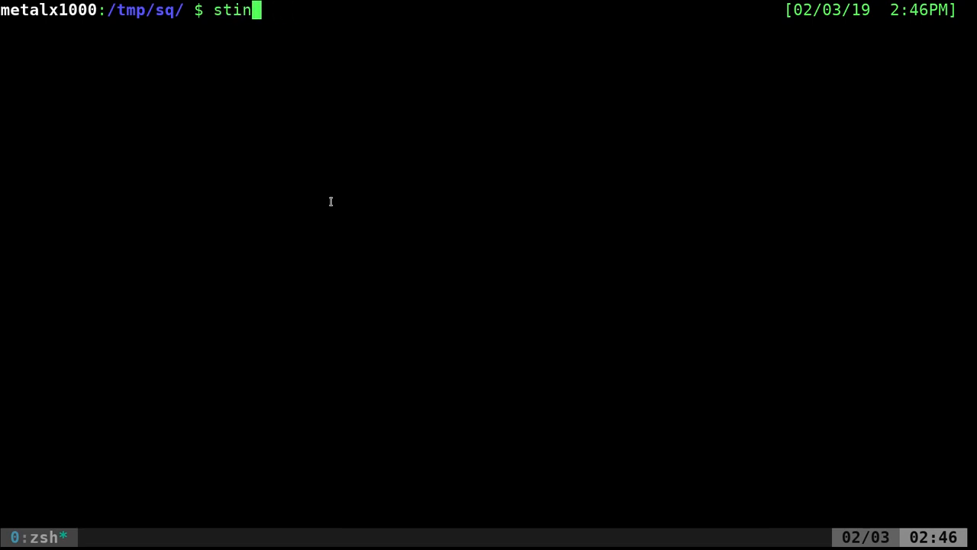
Run strings example2.db to list the people table and names with phone numbers, then pipe it into grep
key(Tab)
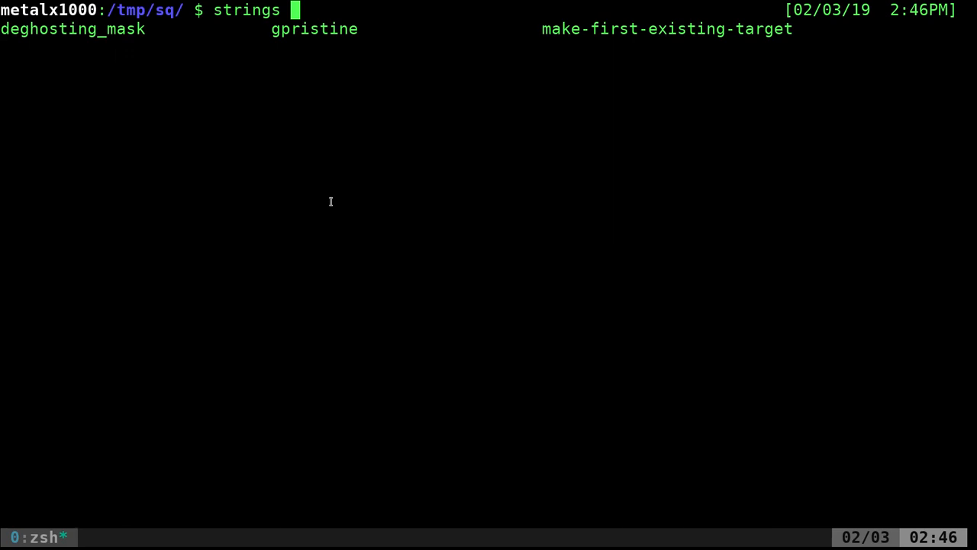
text(E)
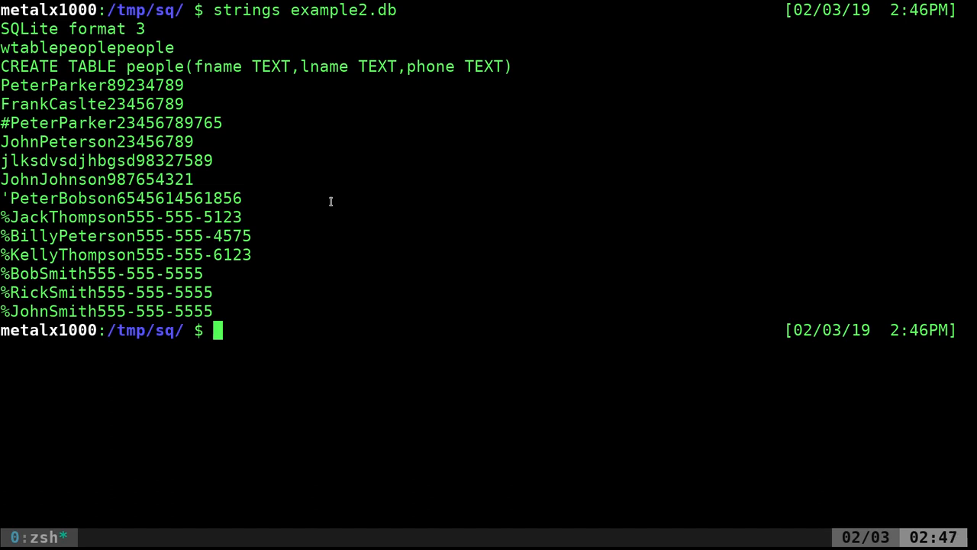
text(strings example2.db|grep Smith)
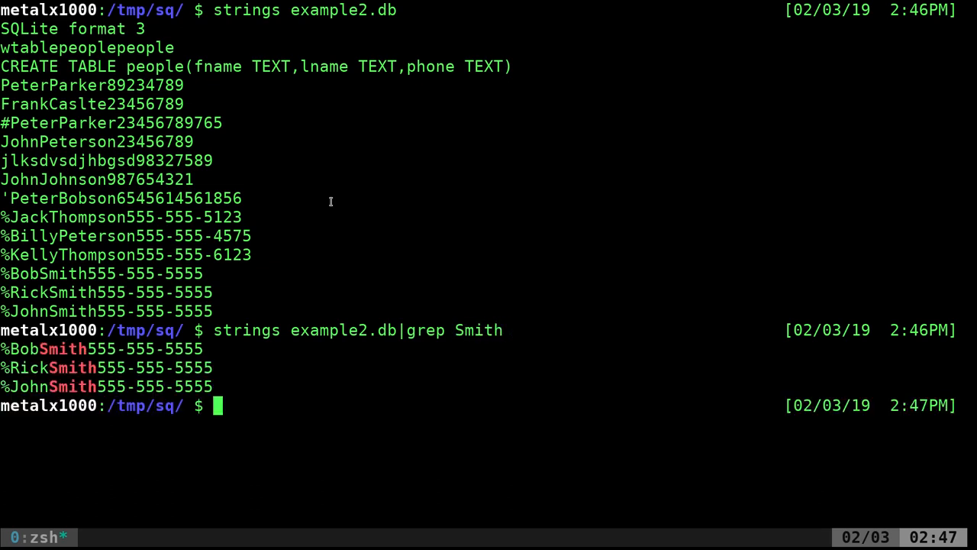
Grep example2.db directly for Smith, then with -a to print the matching run-together records
text(grep)
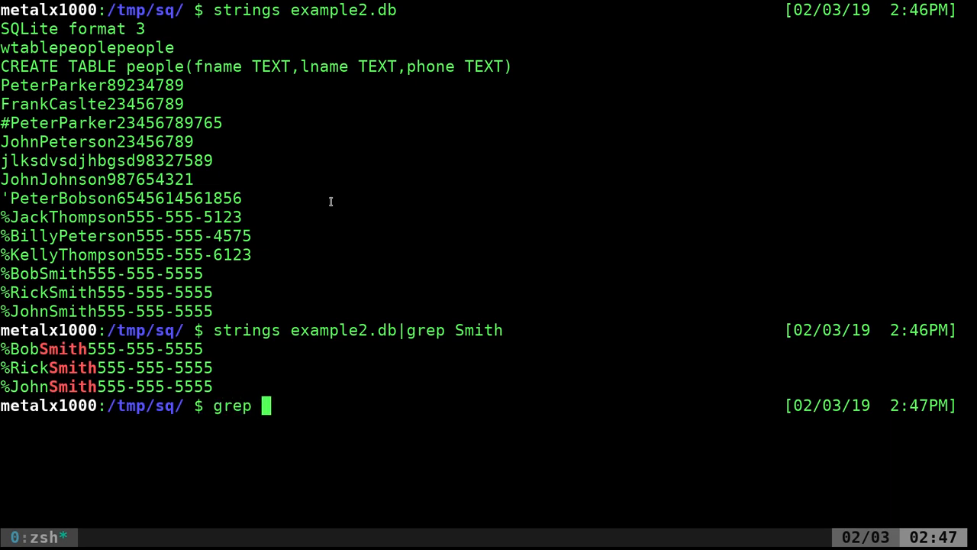
text(Smith e)
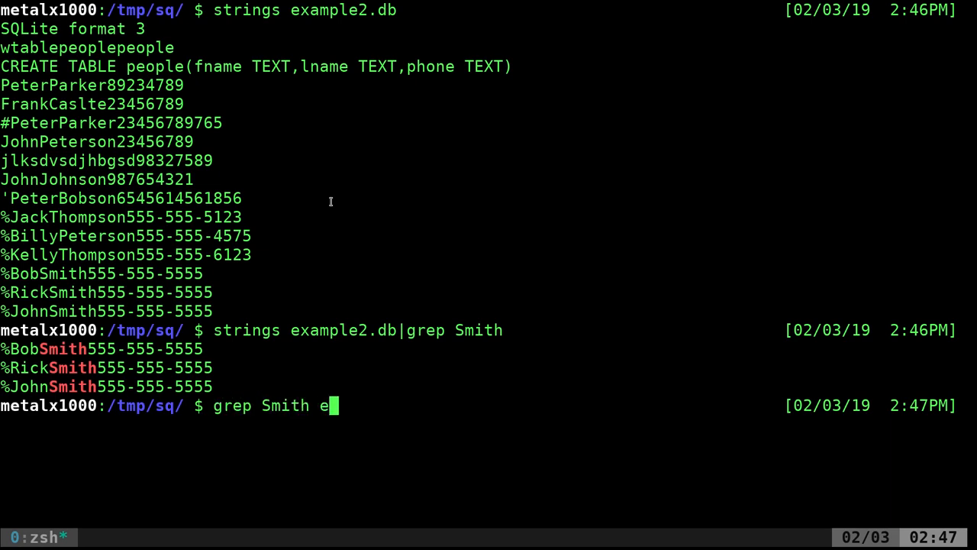
text(c)
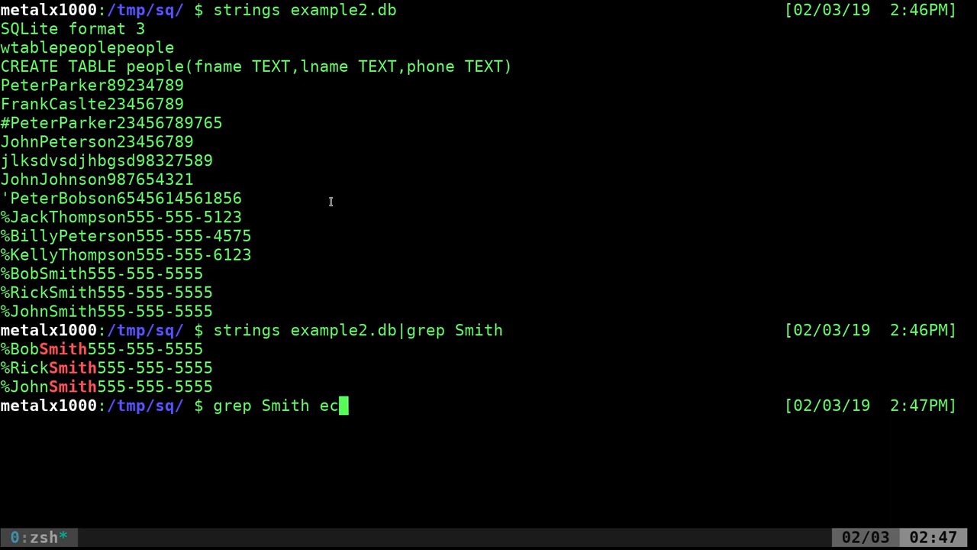
text(xample2.db)
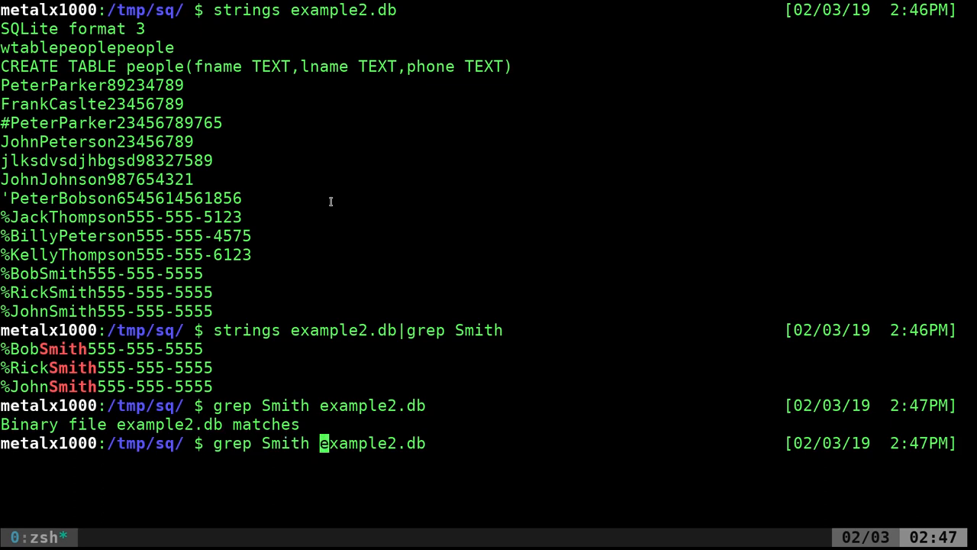
text(-a)
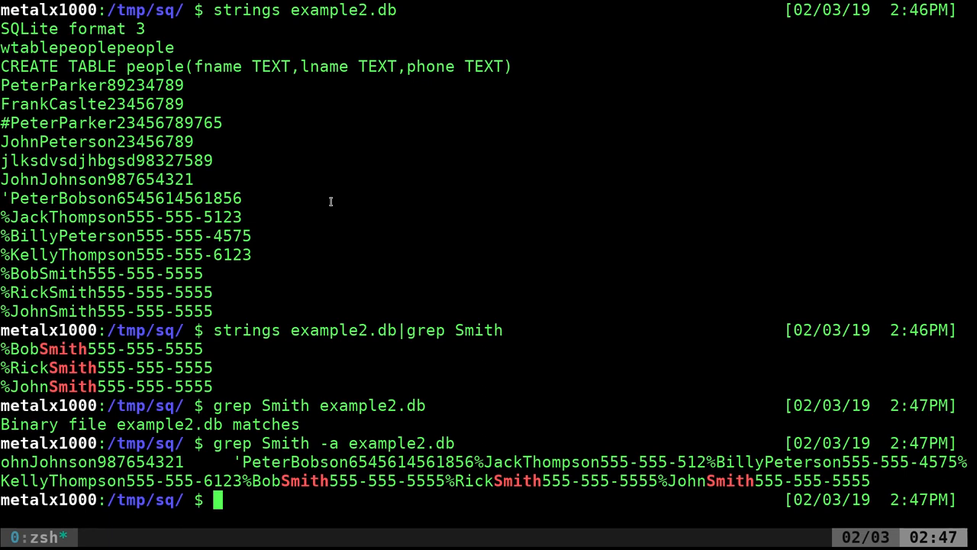
mouse_move(503, 458)
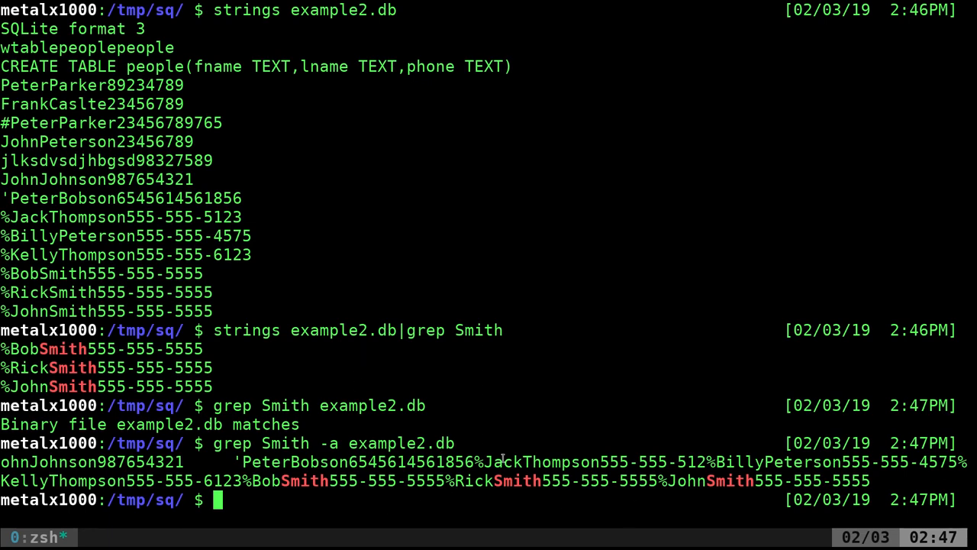
mouse_move(346, 232)
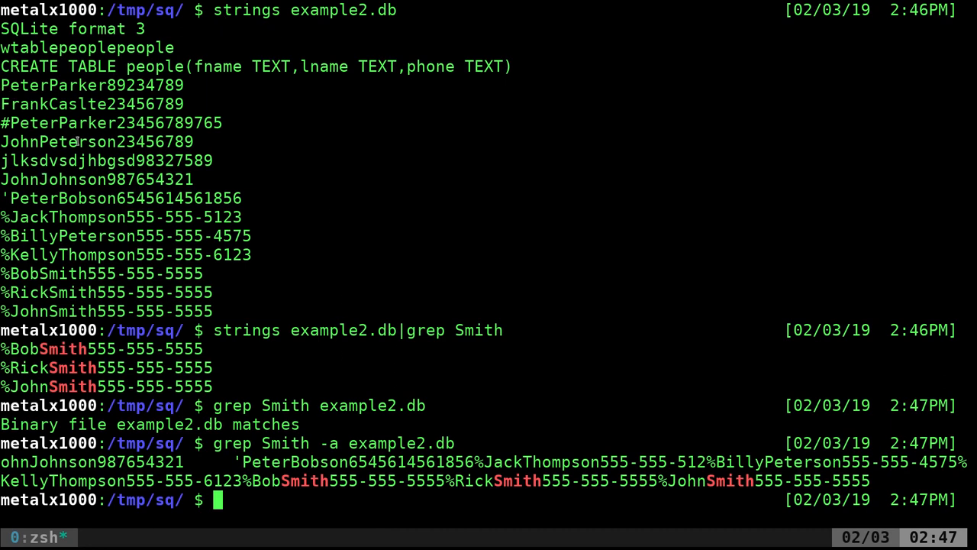
mouse_move(371, 73)
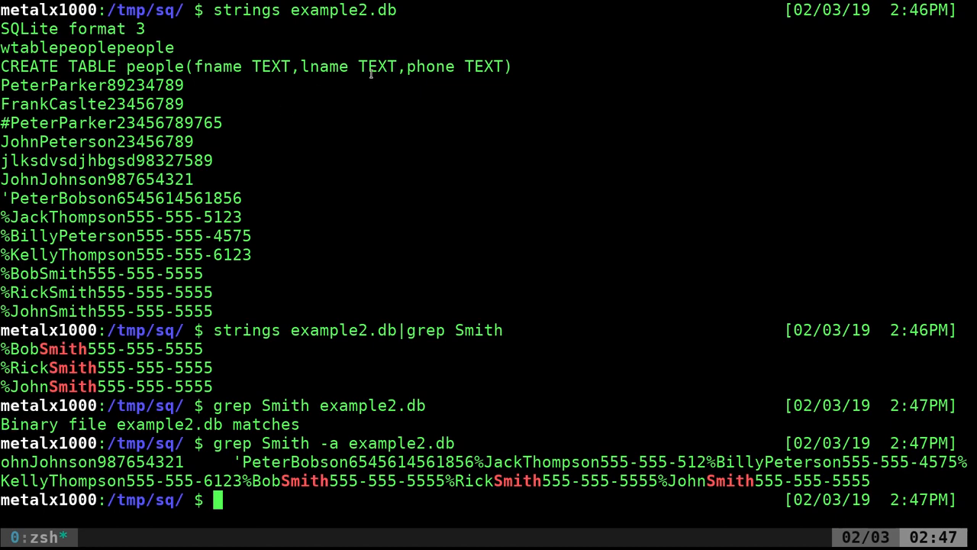
double_click(245, 330)
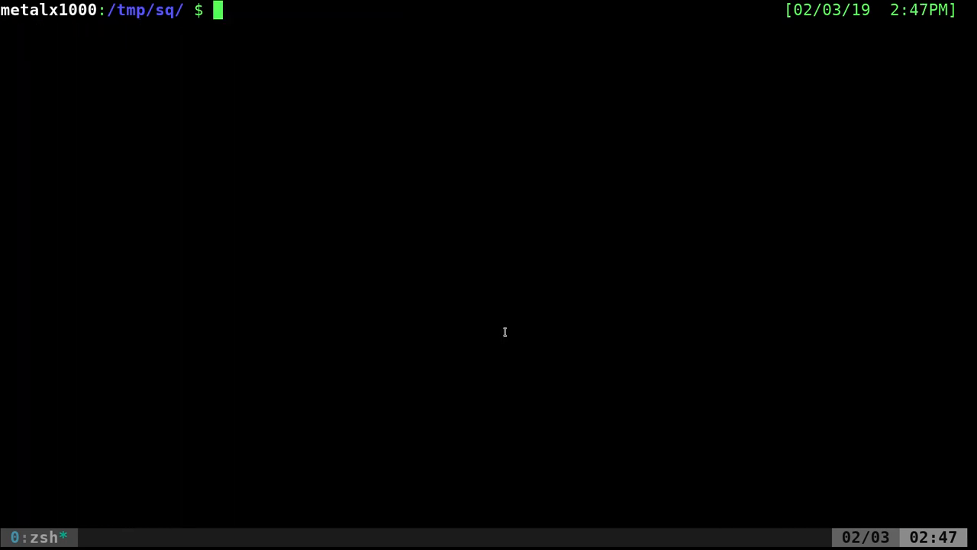
Re-run strings example2.db on a cleared screen and start appending a |grep filter
text(strings)
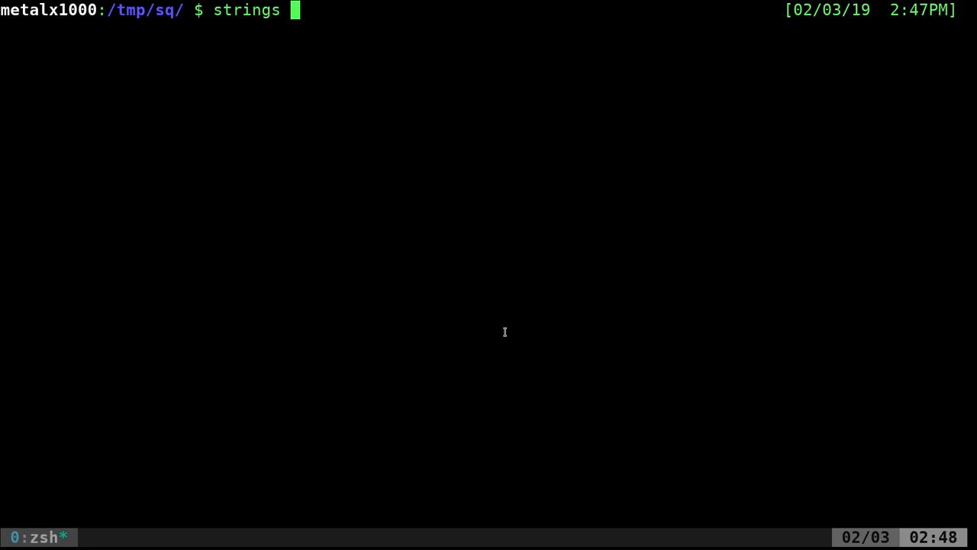
text(e)
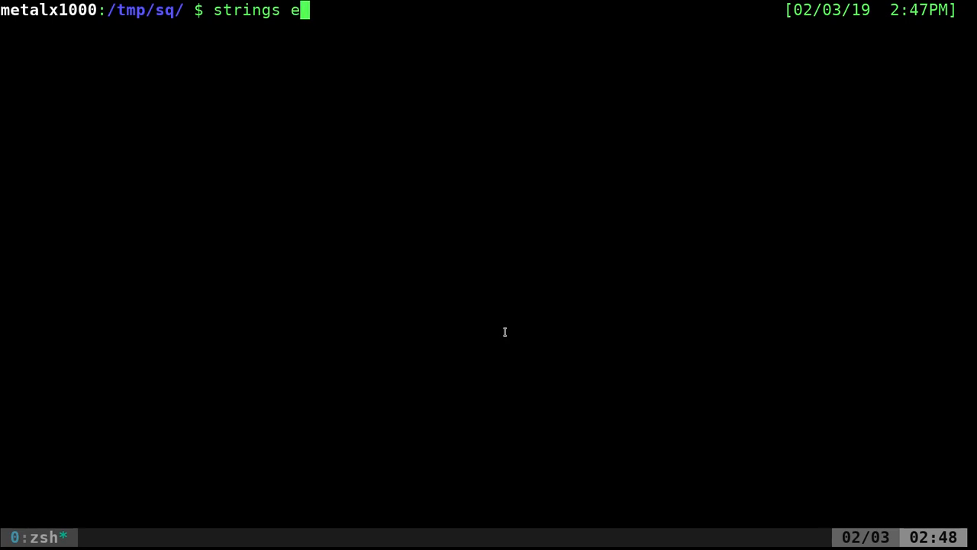
text(xample2.db)
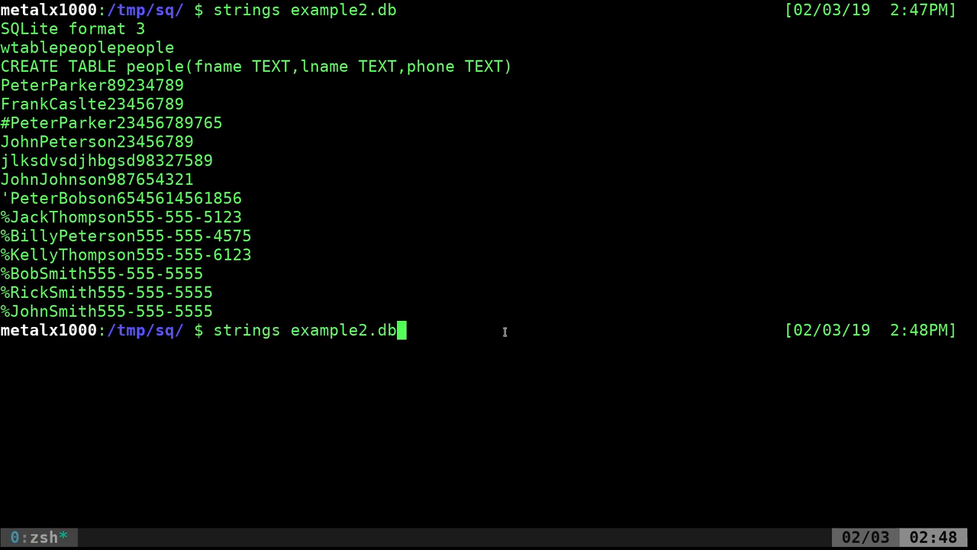
text(|grep)
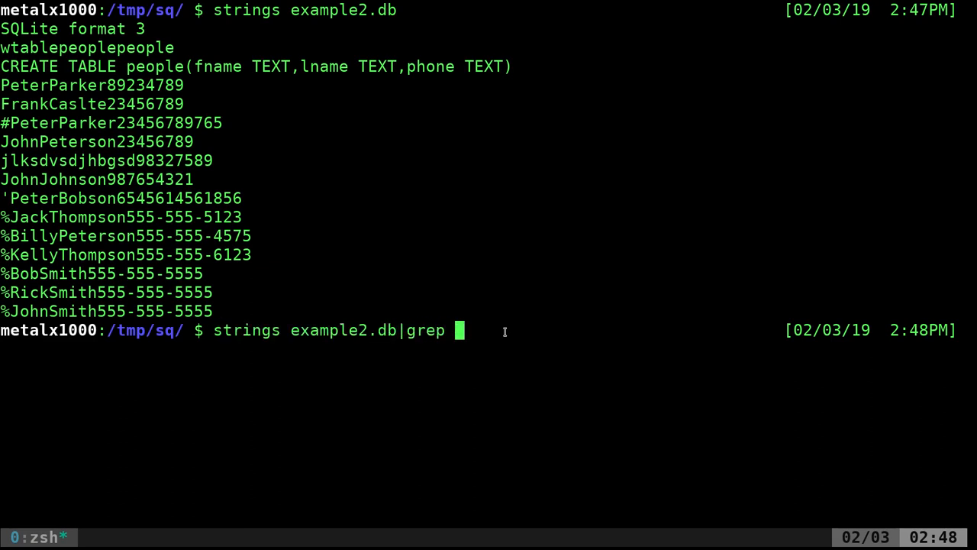